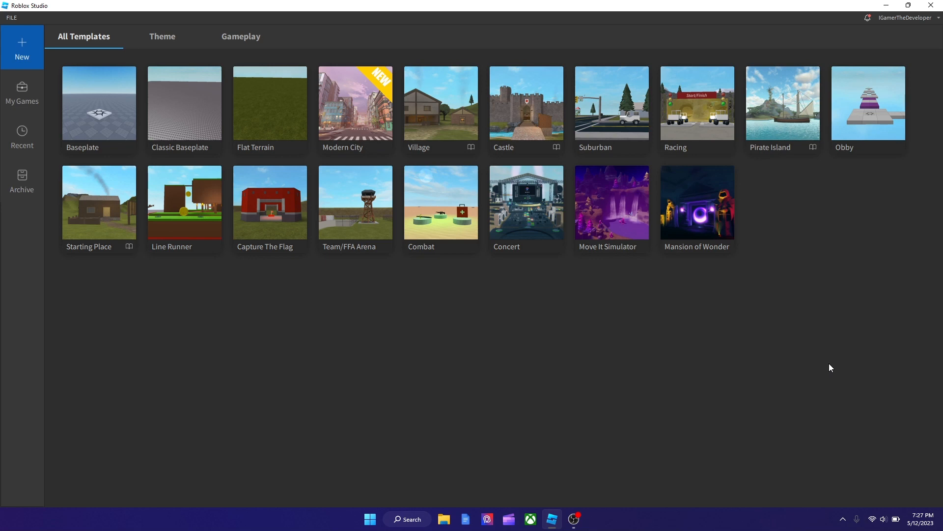
mouse_move(836, 220)
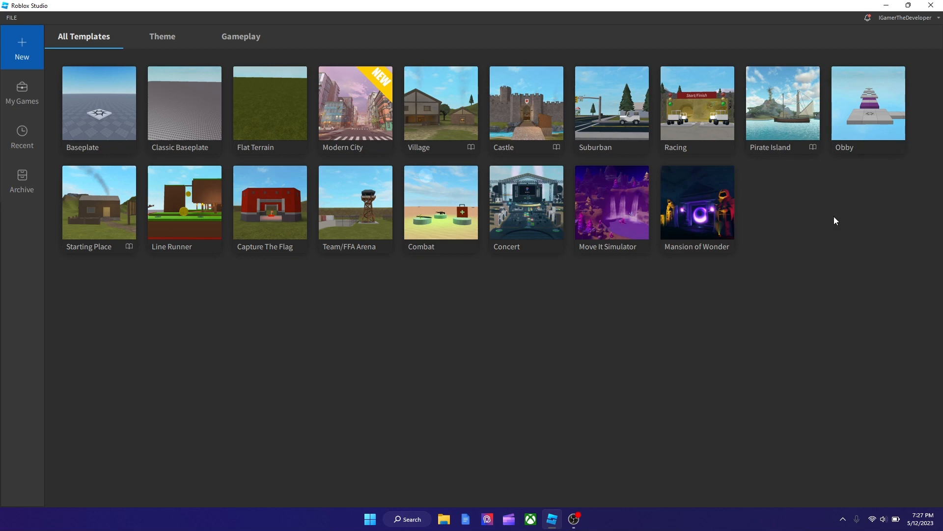
mouse_move(686, 373)
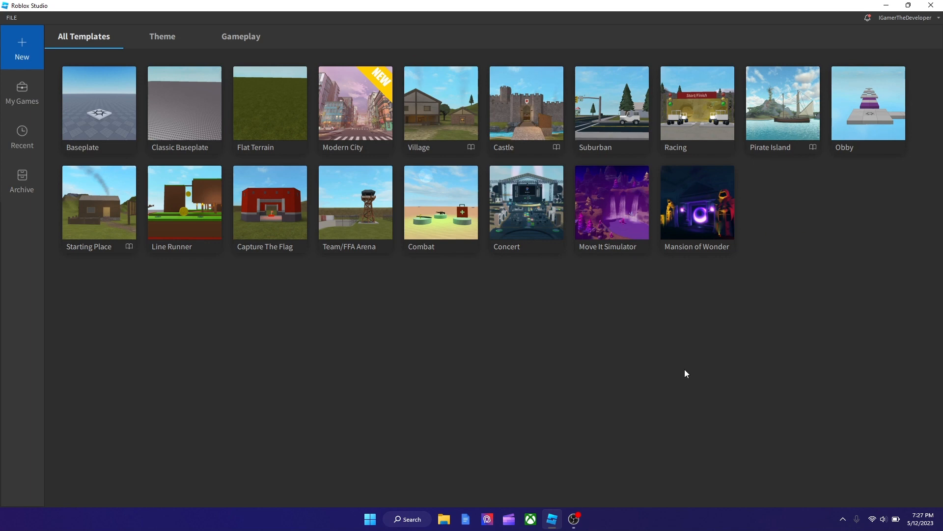
mouse_move(350, 107)
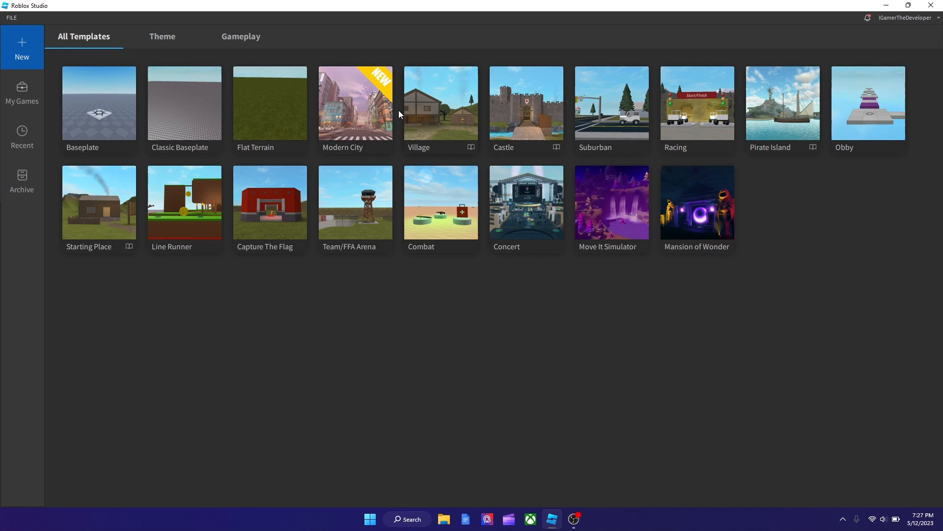
mouse_move(354, 122)
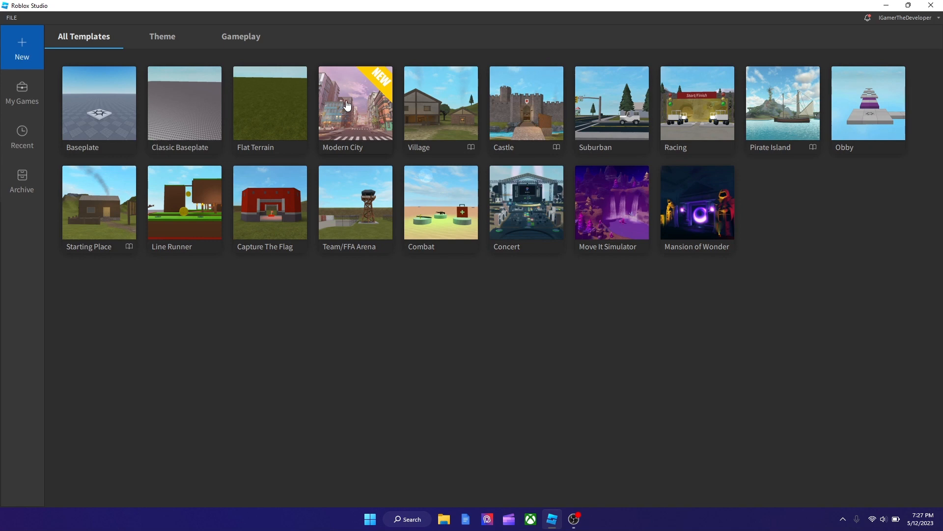
Open the Modern City template and show the Toolbox panel of ready-made models.
click(355, 103)
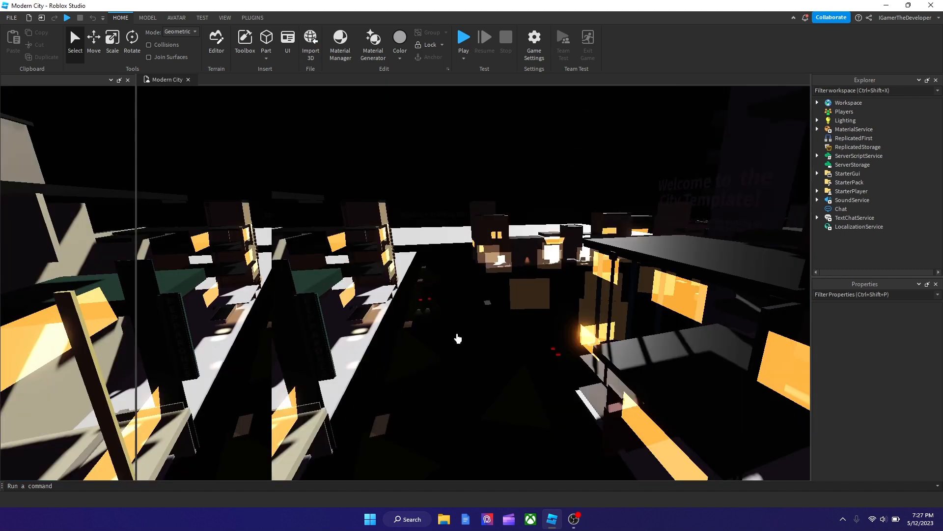
click(244, 42)
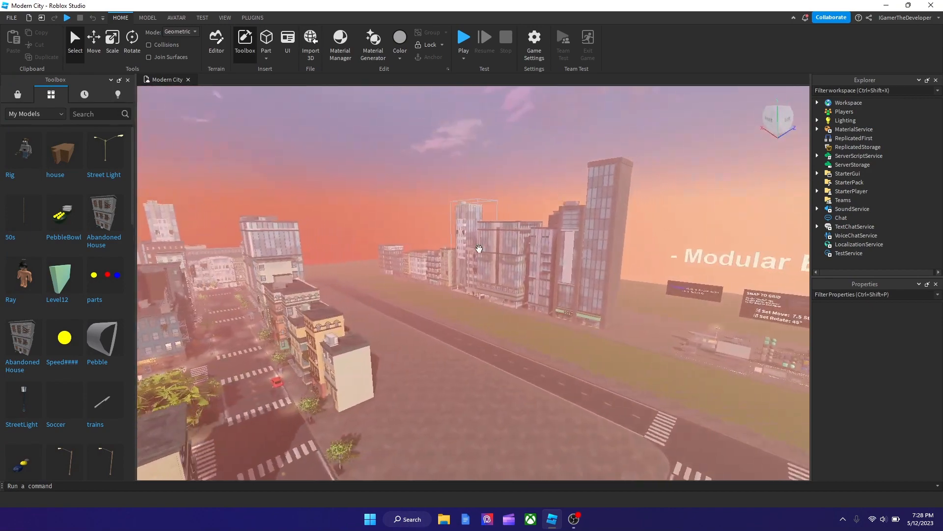
drag(478, 249, 509, 269)
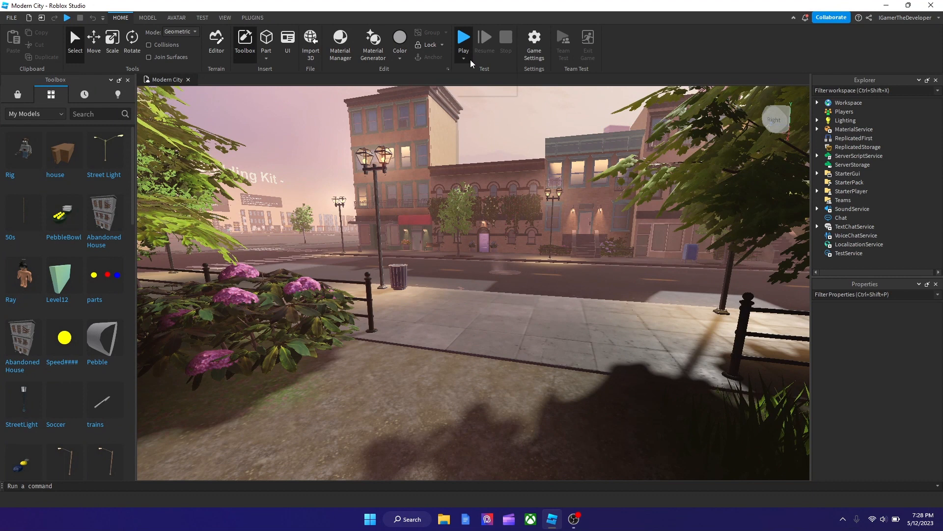
Play-test Modern City and get into the red car on the city street.
click(463, 37)
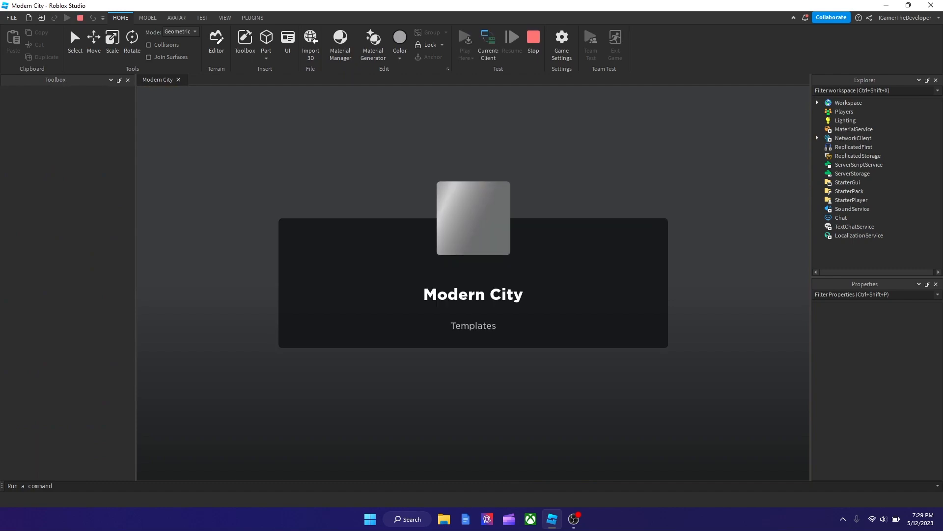
click(244, 38)
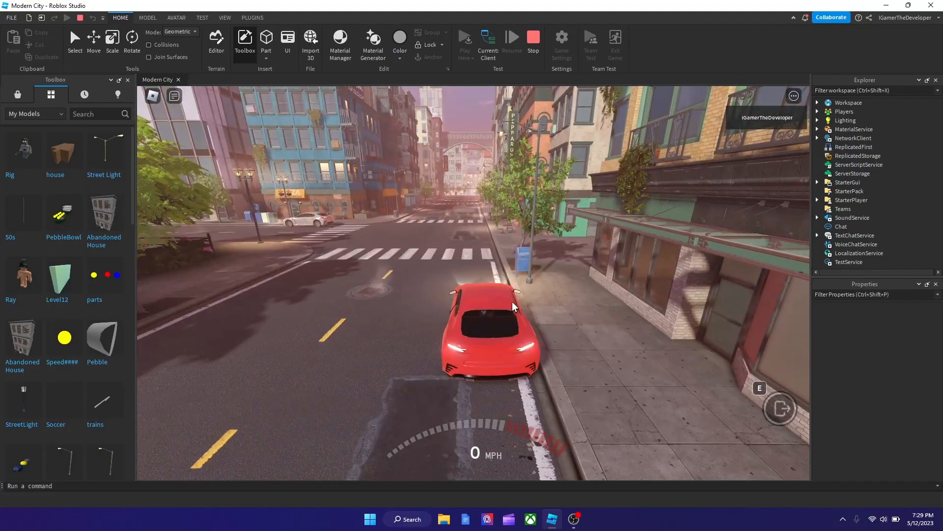
Drive the red car forward down the street before ending the test.
key(w)
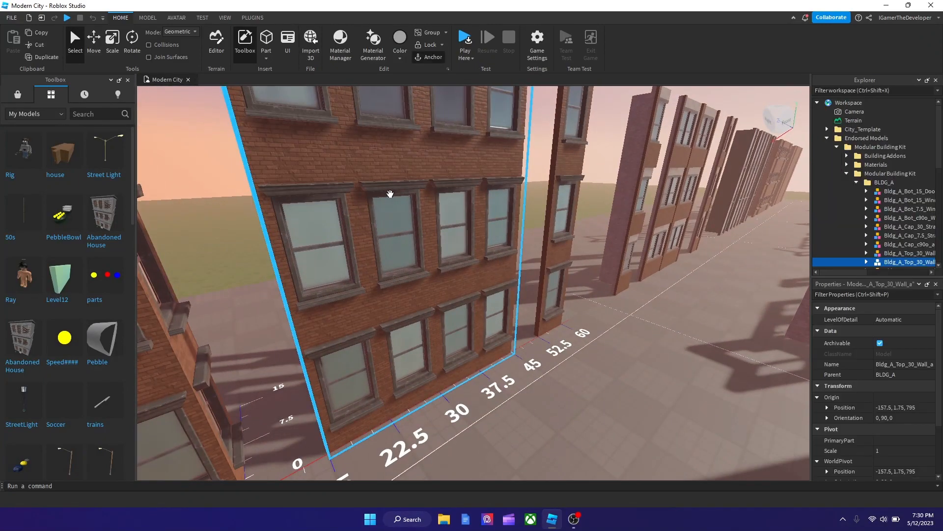
Place the brick top-wall piece on the building roof, then rotate and align it.
drag(389, 193, 394, 196)
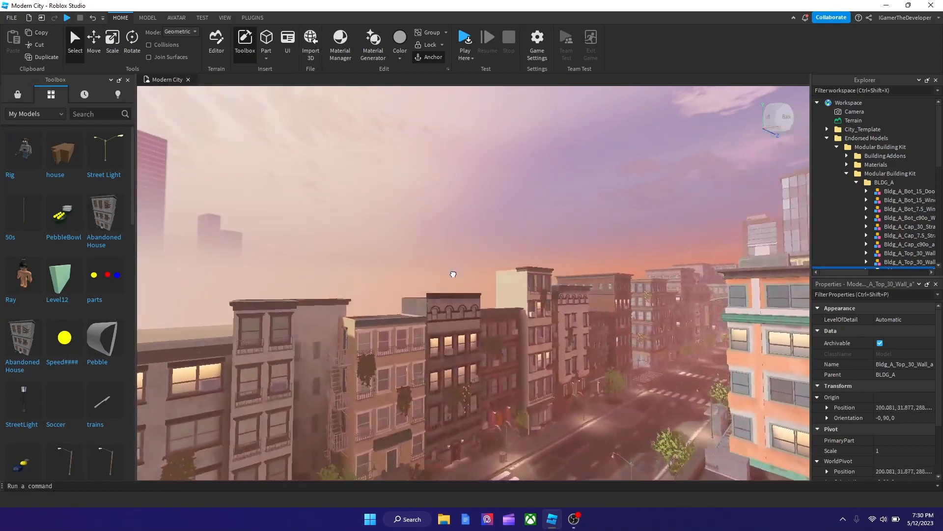
drag(453, 274, 442, 327)
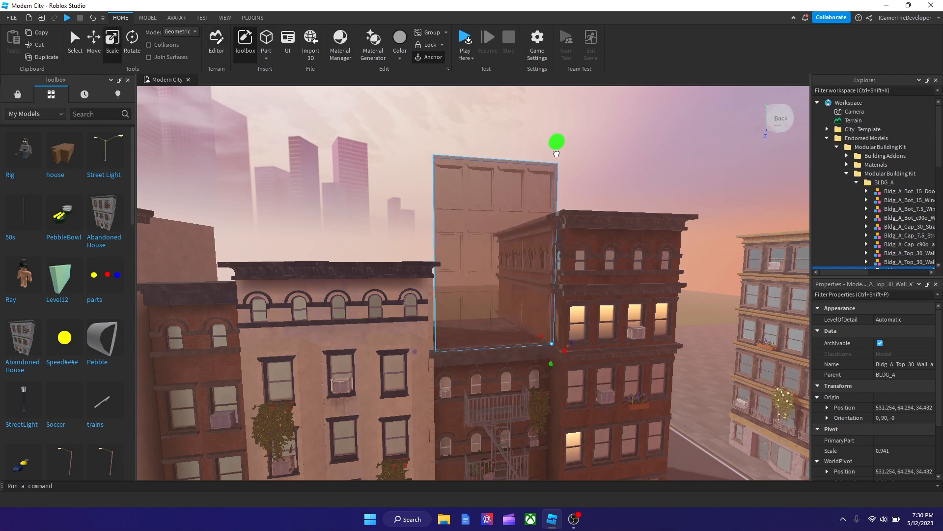
click(131, 42)
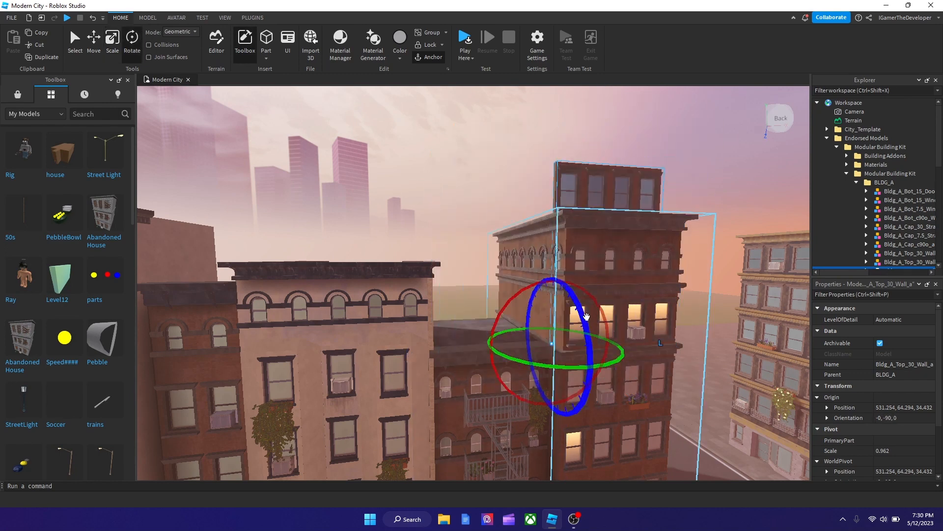
click(93, 40)
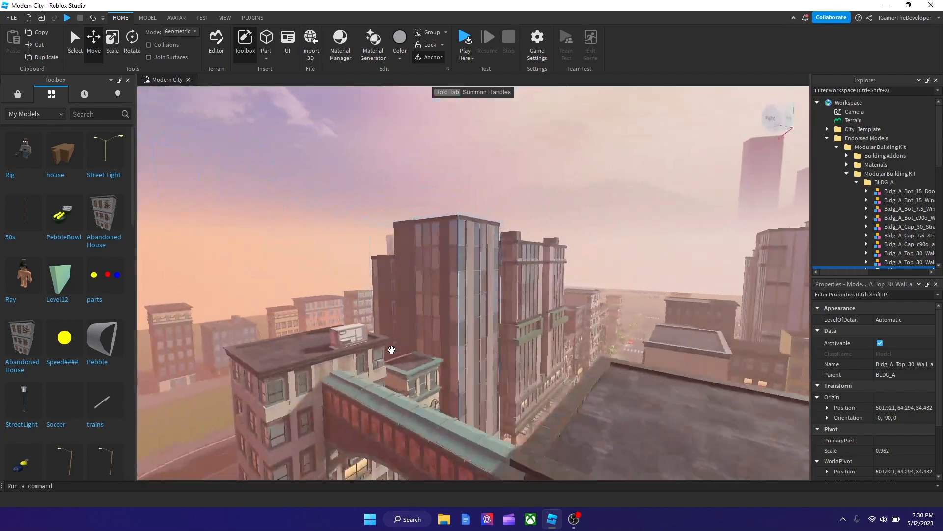
drag(391, 349, 481, 365)
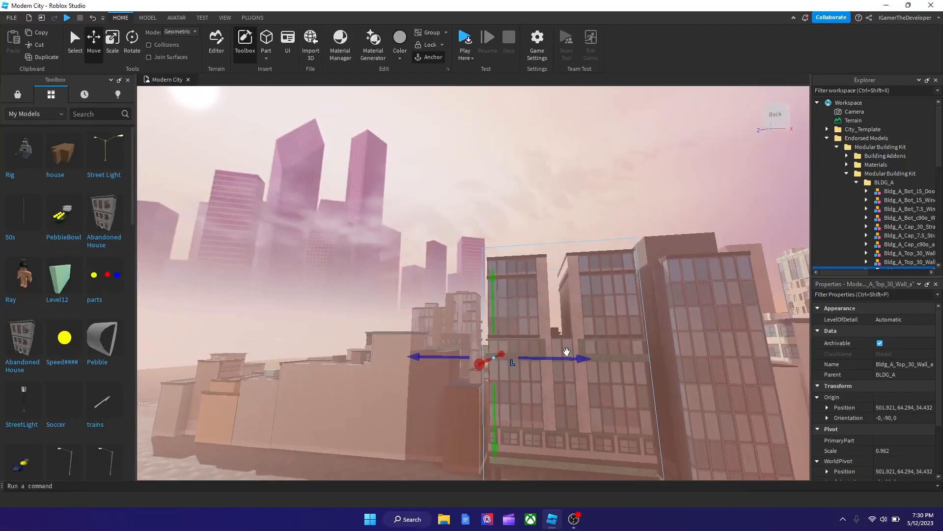
drag(566, 352, 480, 320)
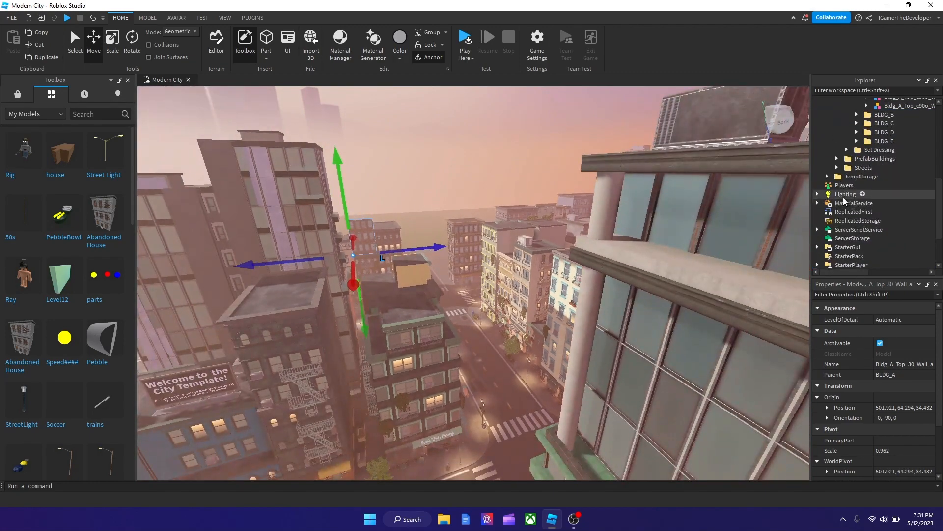
Set Lighting's TimeOfDay to 00:00:00 for a night scene.
click(845, 194)
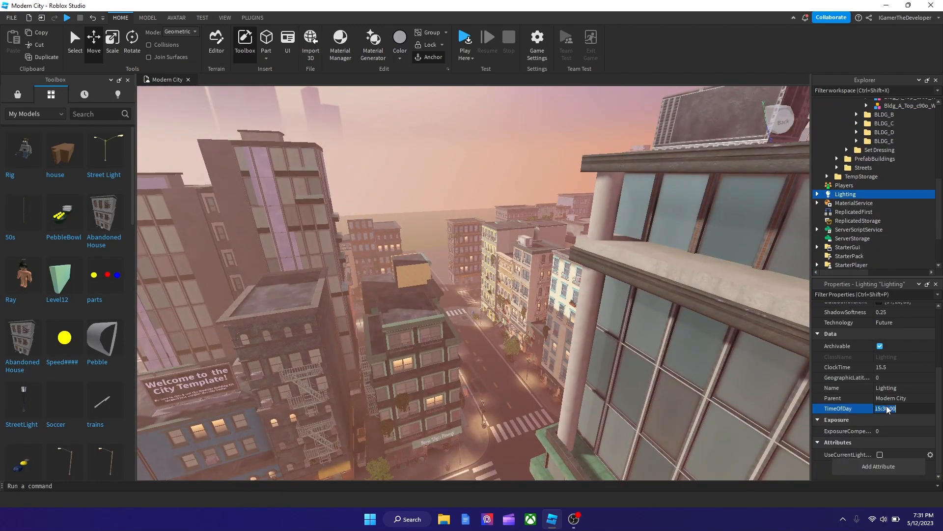
text(00:00:00)
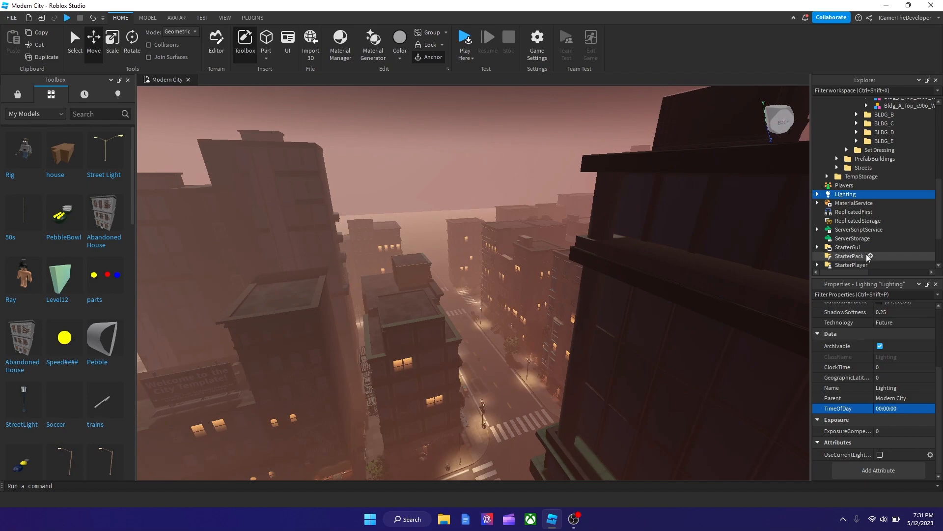